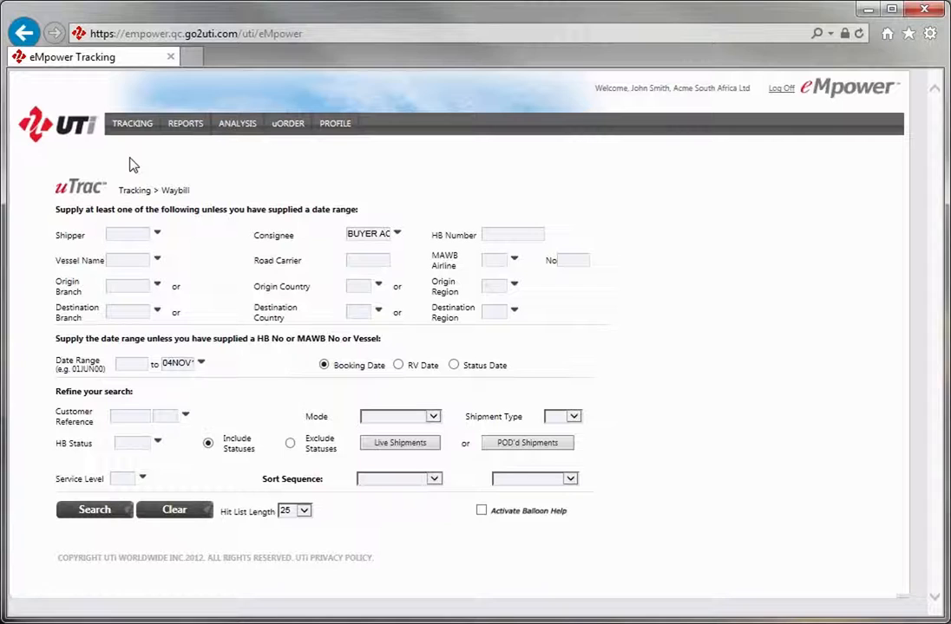
Start a waybill tracking search with origin country GB and booking dates from 1JUN15
{"action": "left_click", "coordinate": [132, 123]}
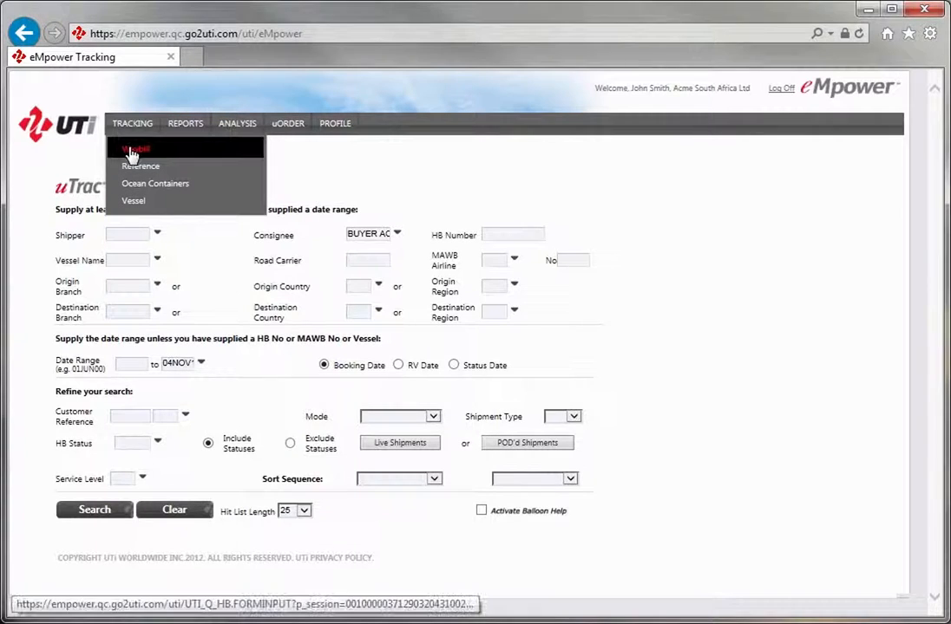
{"action": "left_click", "coordinate": [137, 149]}
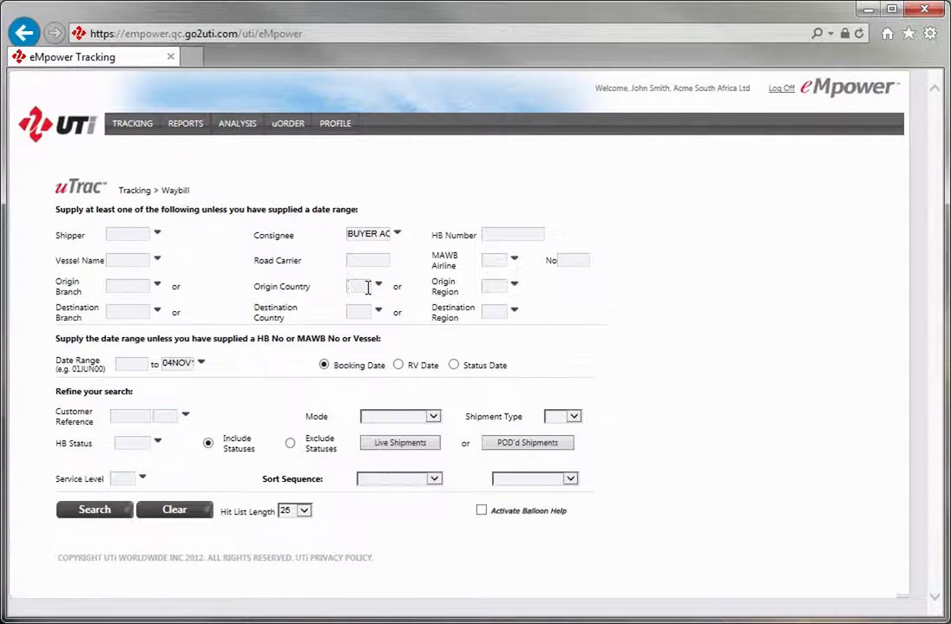
{"action": "type", "text": "GB"}
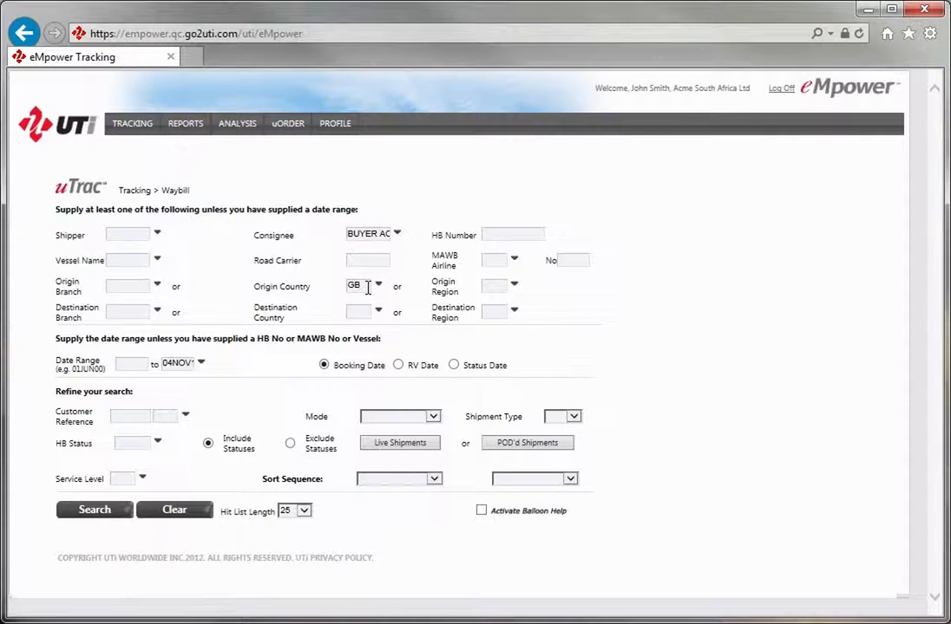
{"action": "mouse_move", "coordinate": [139, 363]}
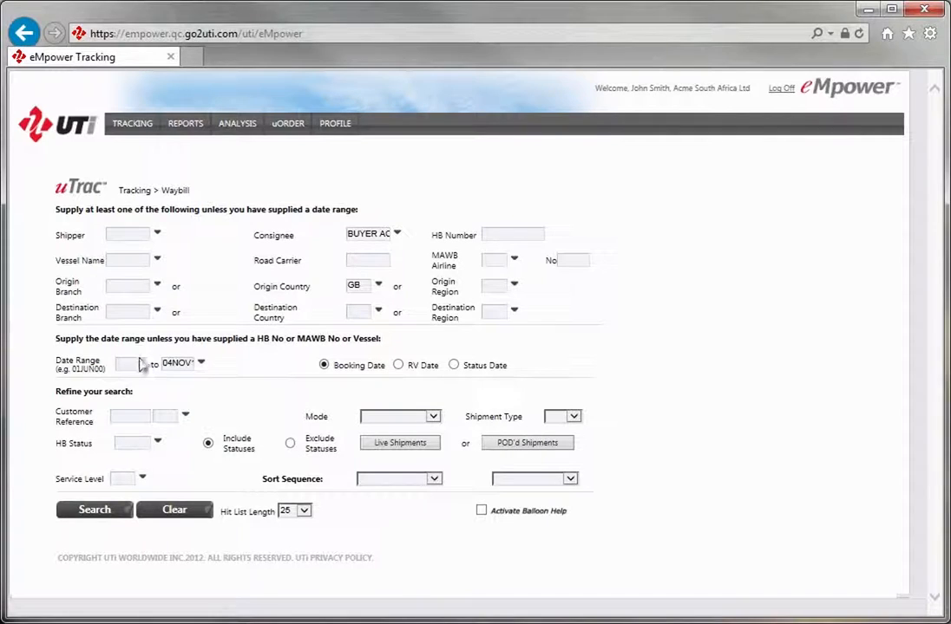
{"action": "mouse_move", "coordinate": [197, 382]}
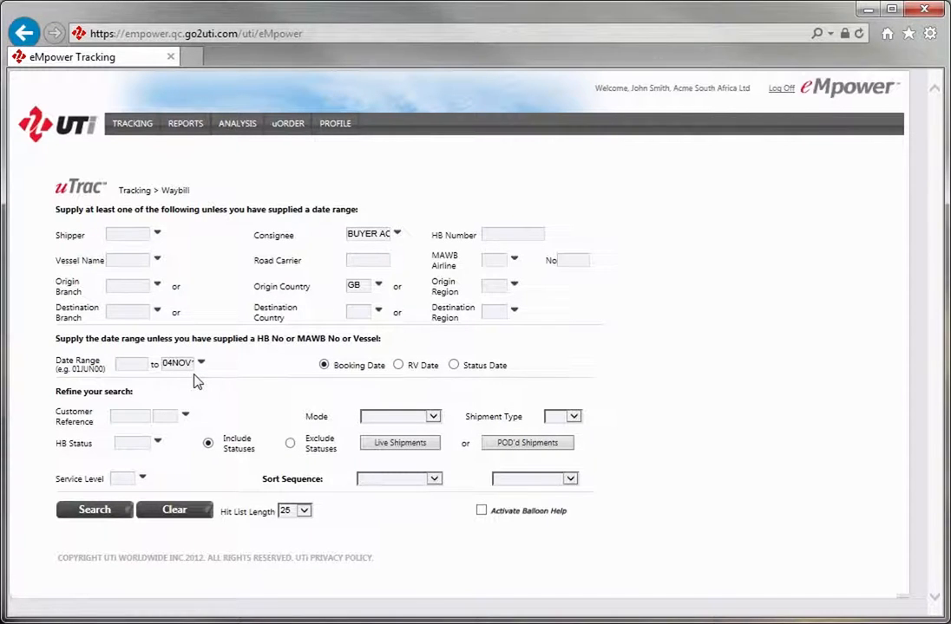
{"action": "type", "text": "1JUN15"}
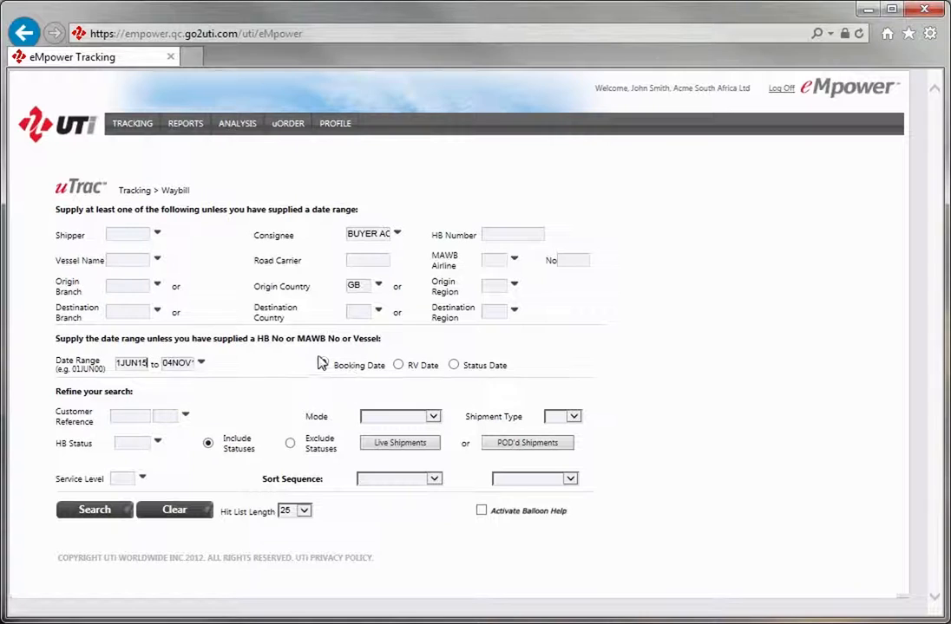
{"action": "left_click", "coordinate": [323, 365]}
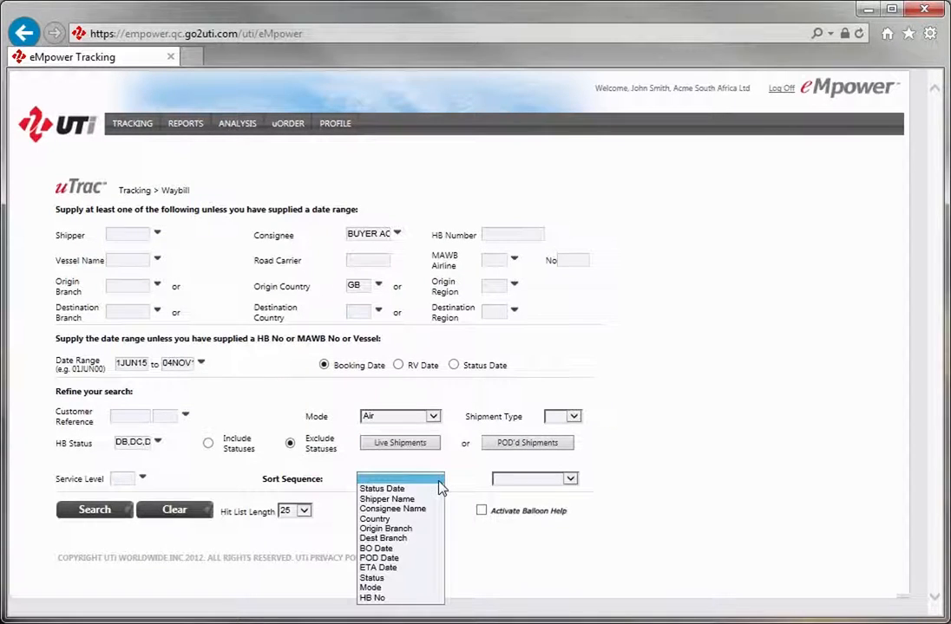
Sort the live air shipment results by ETA Date
{"action": "left_click", "coordinate": [379, 568]}
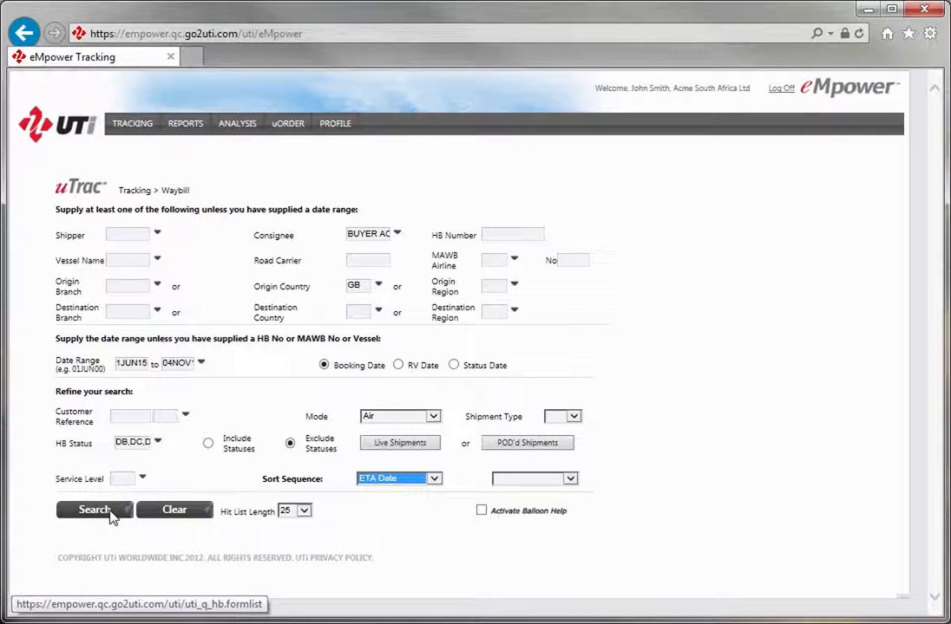
Run the search to list the three UK-supplier air shipments in the house bill hit list
{"action": "left_click", "coordinate": [83, 511]}
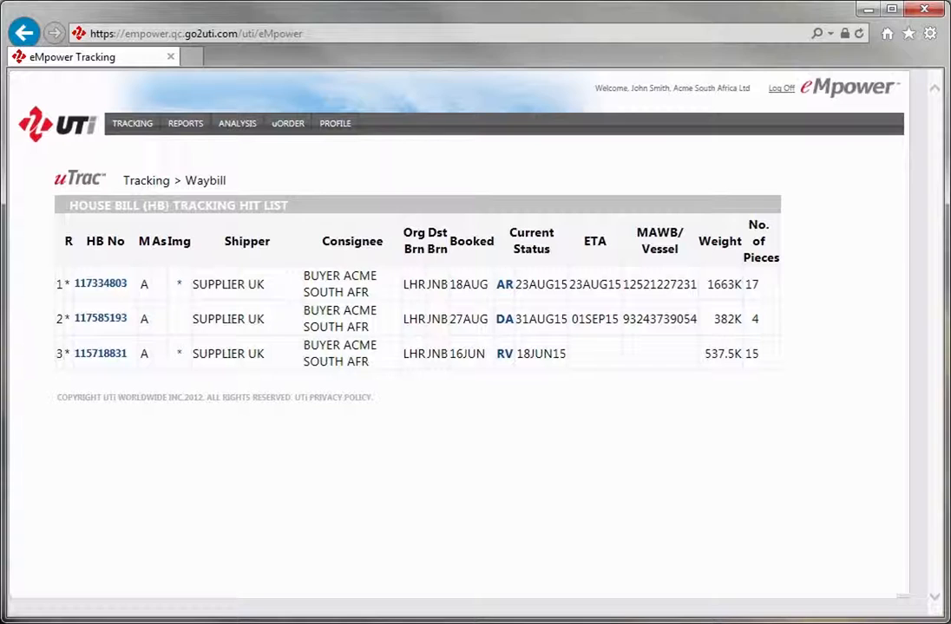
{"action": "mouse_move", "coordinate": [95, 285]}
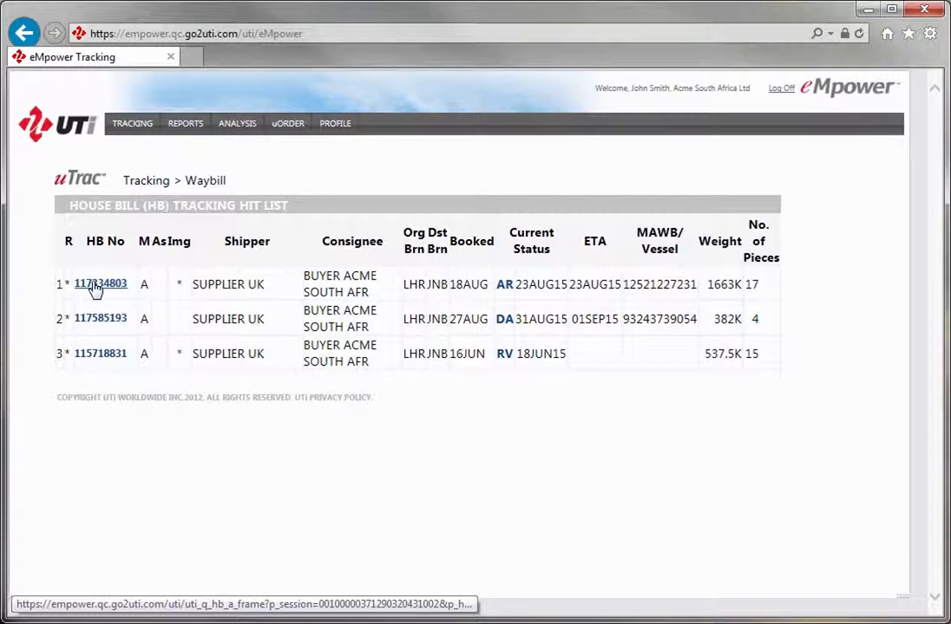